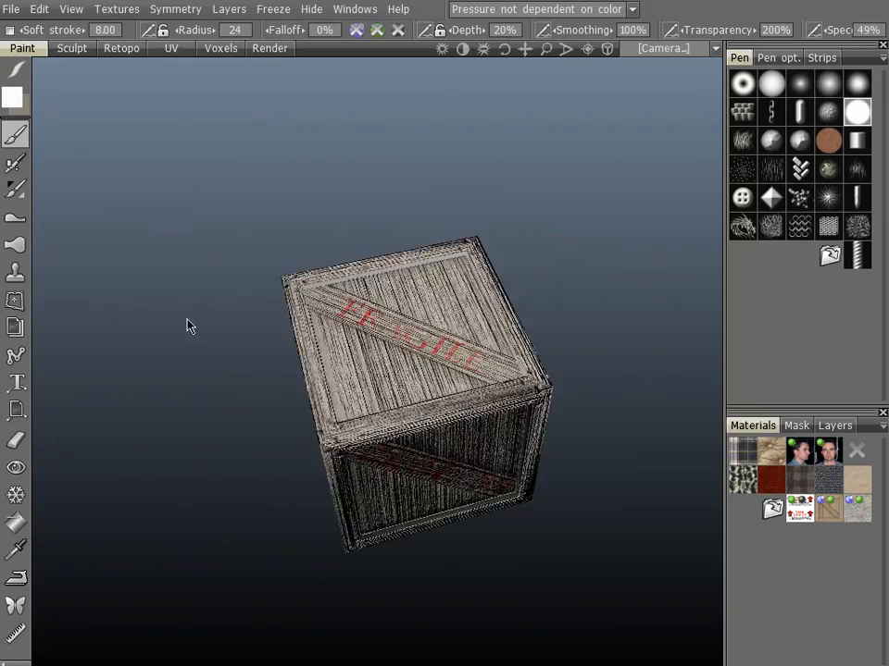
Step: Orbit the painted crate to inspect its front, top and side faces
left_click_drag(189, 326, 263, 176)
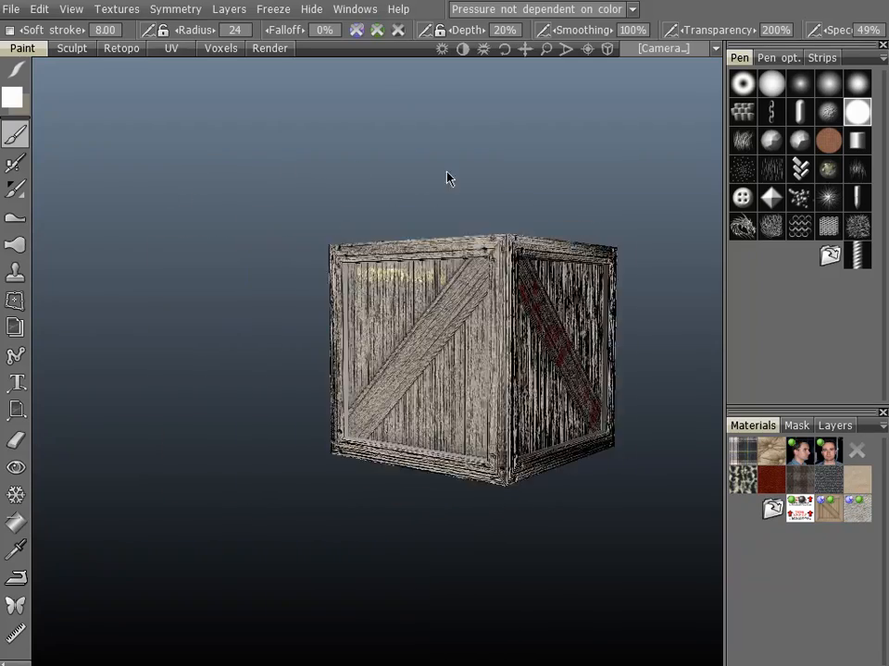
left_click_drag(450, 178, 240, 361)
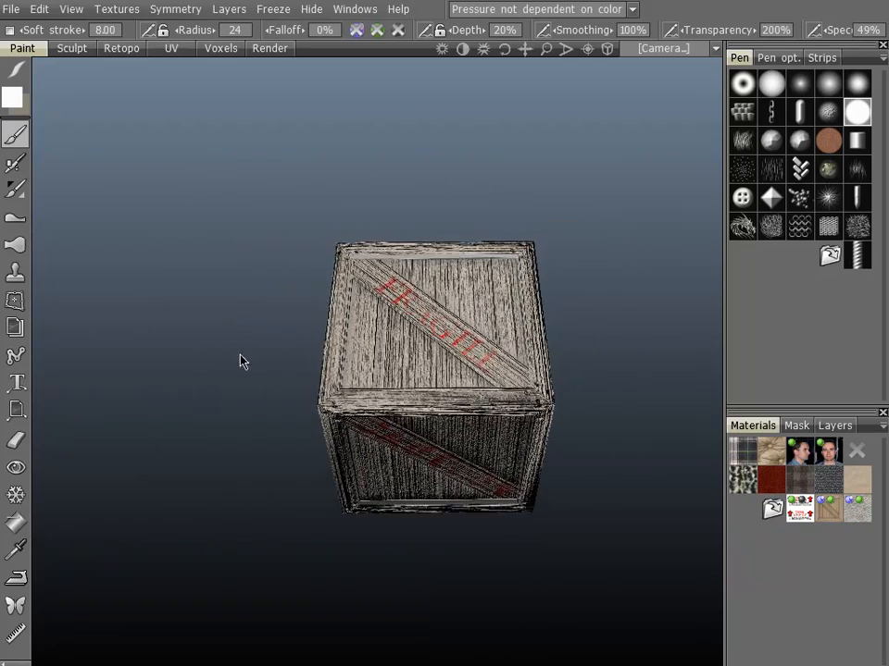
left_click_drag(435, 370, 407, 361)
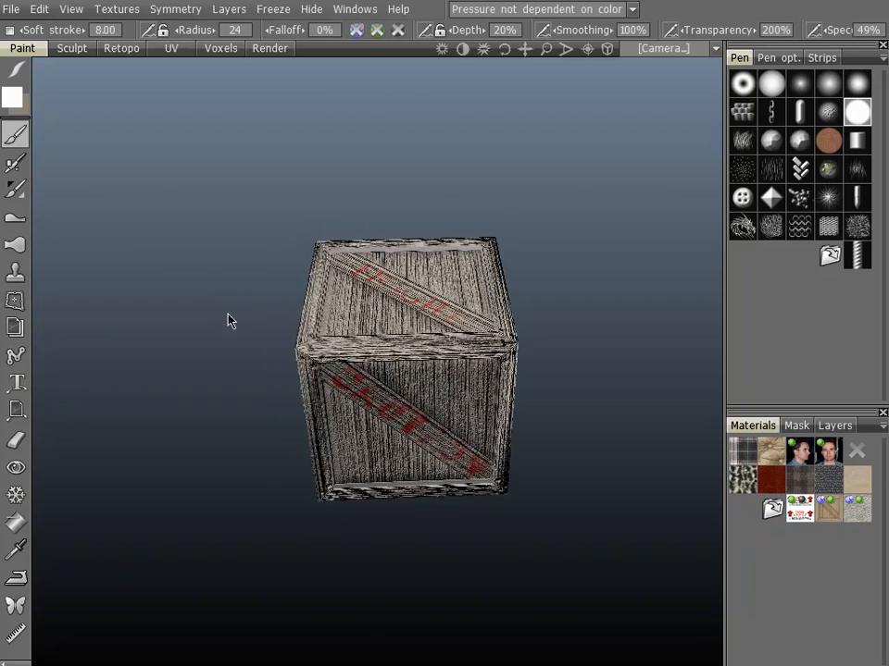
left_click_drag(231, 322, 318, 400)
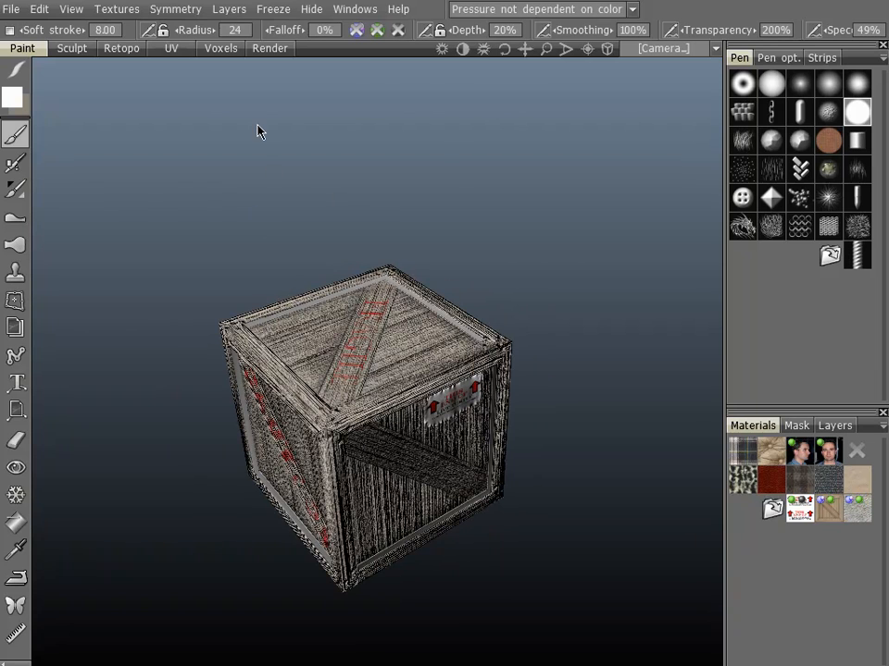
Step: Bring up the Texture UV Editor showing the crate's flattened panel textures
left_click(116, 7)
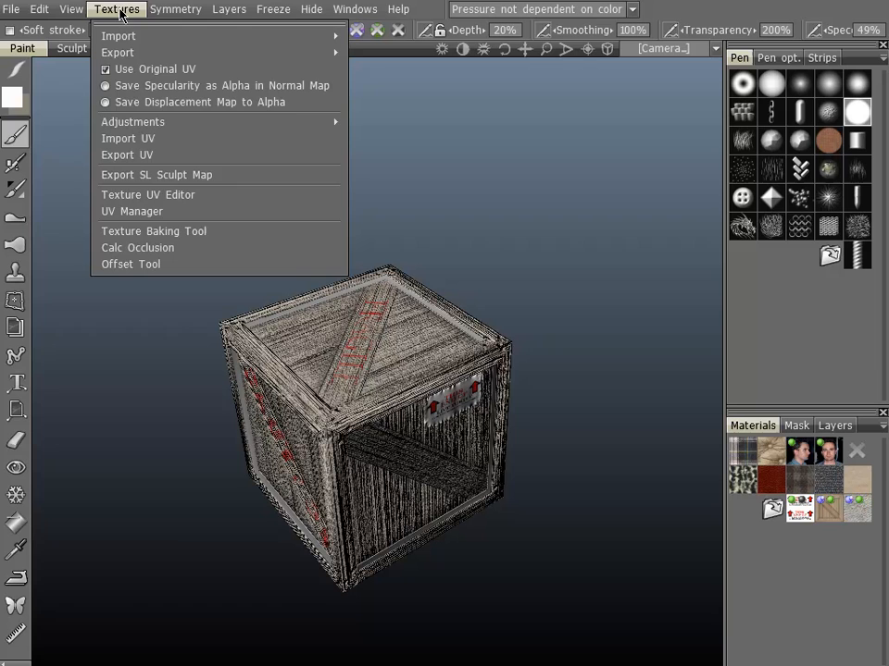
mouse_move(172, 196)
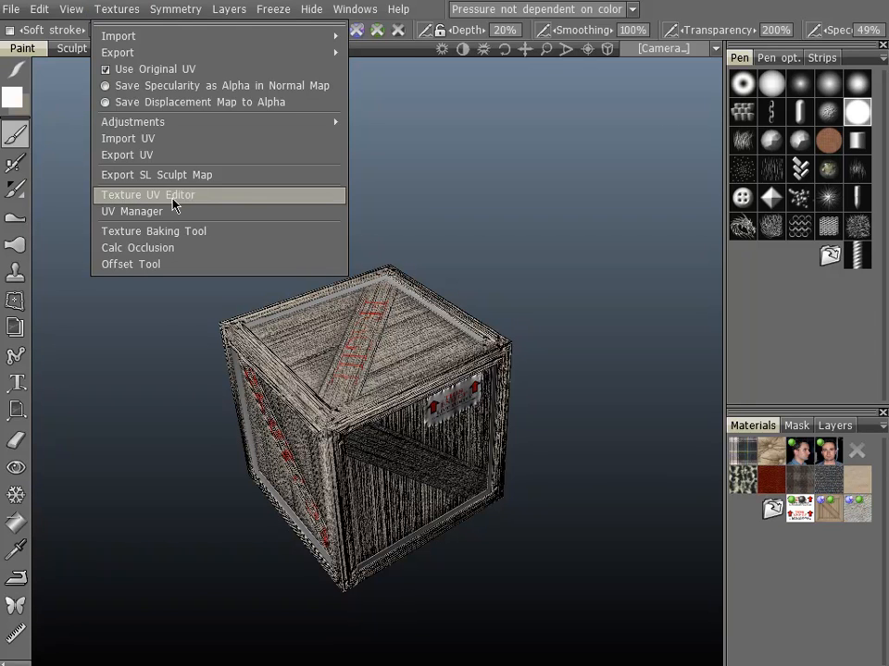
left_click(148, 194)
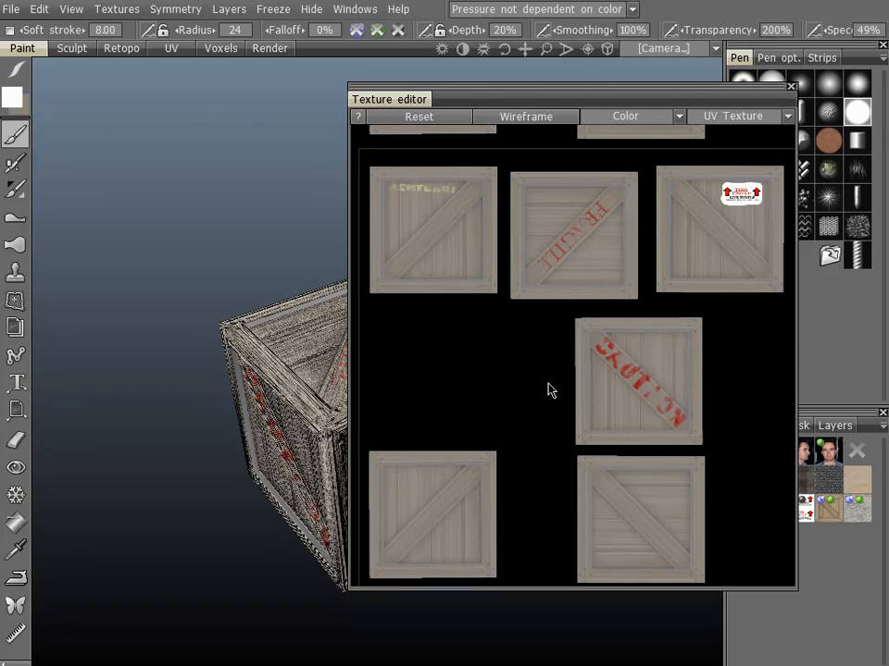
mouse_move(544, 375)
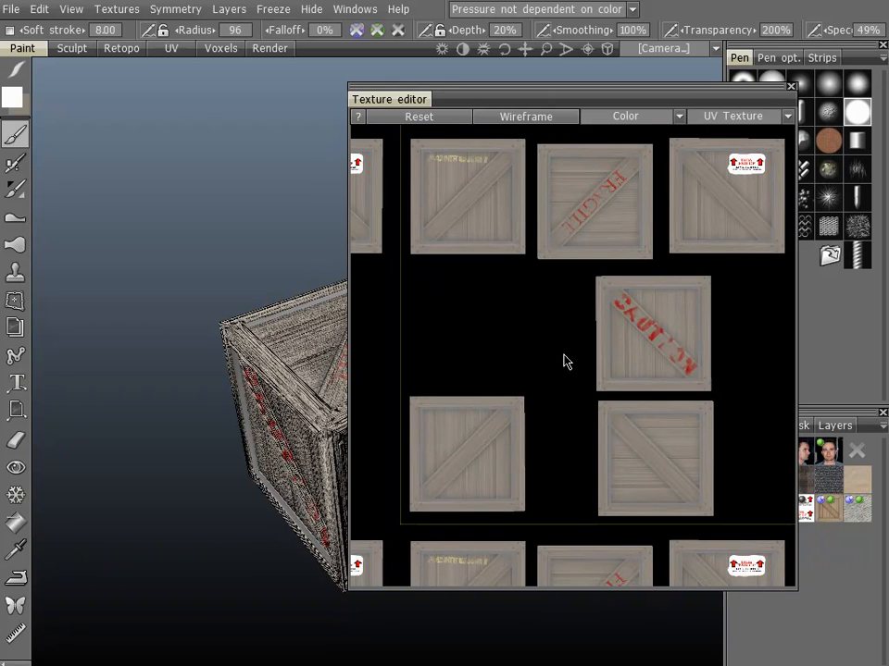
mouse_move(694, 15)
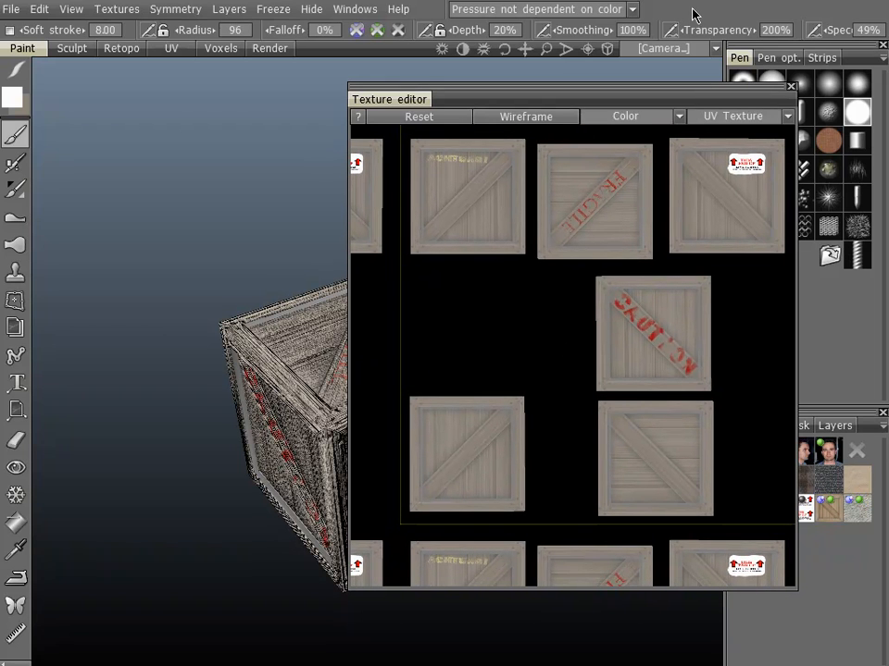
Step: Place the texture editor beside the 3D view so crate and panel textures show together
left_click(174, 9)
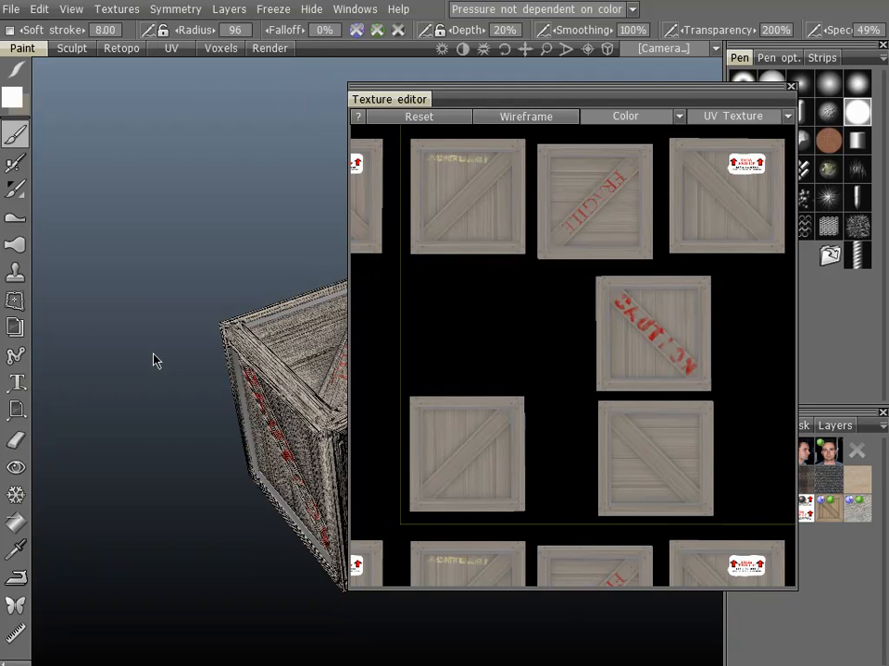
mouse_move(167, 352)
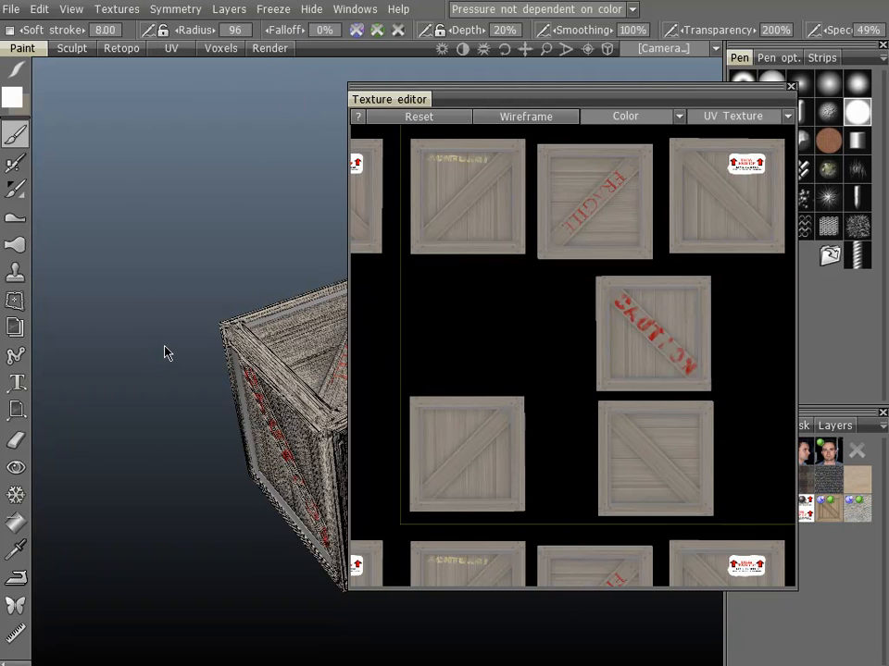
mouse_move(307, 289)
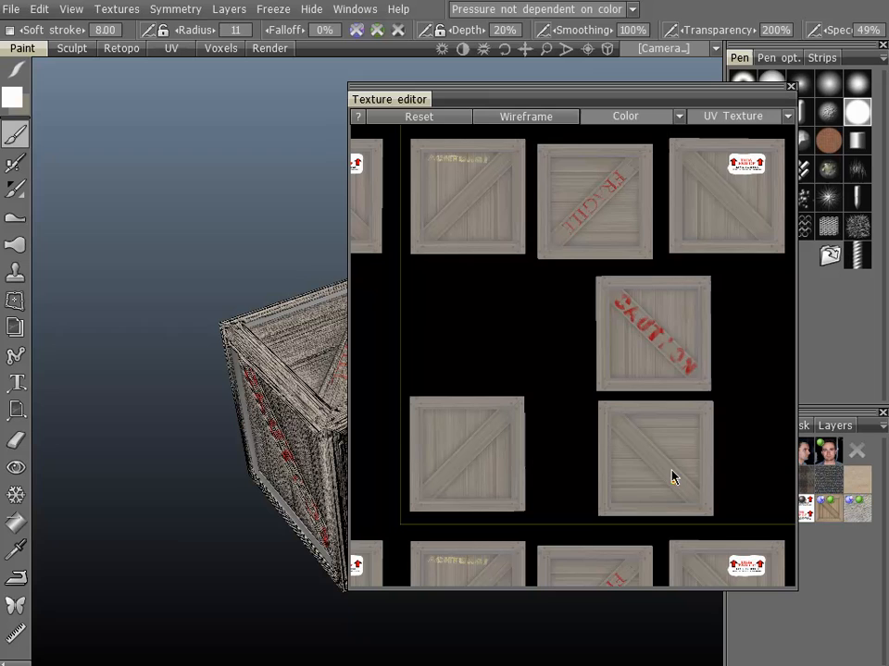
mouse_move(657, 340)
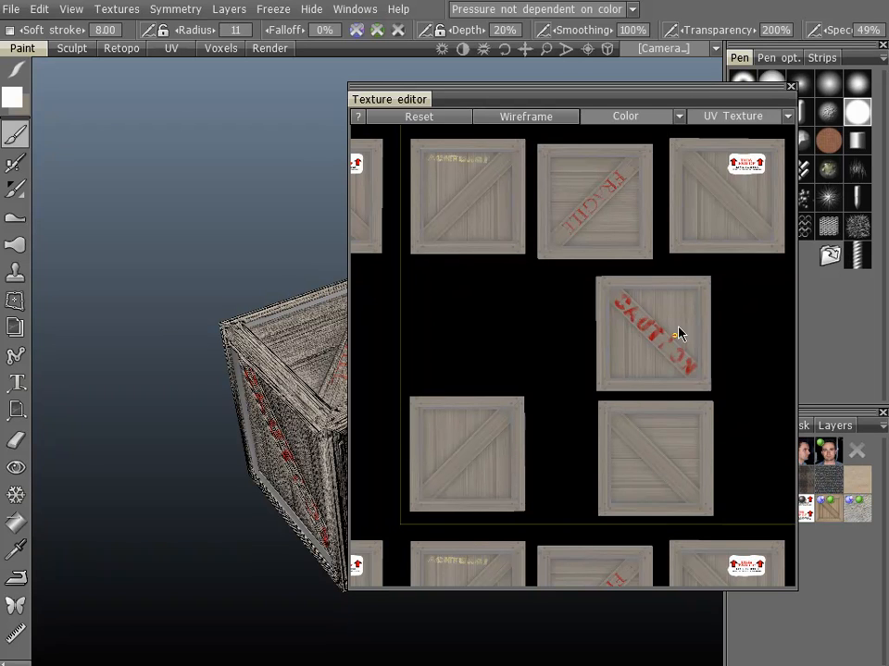
mouse_move(463, 181)
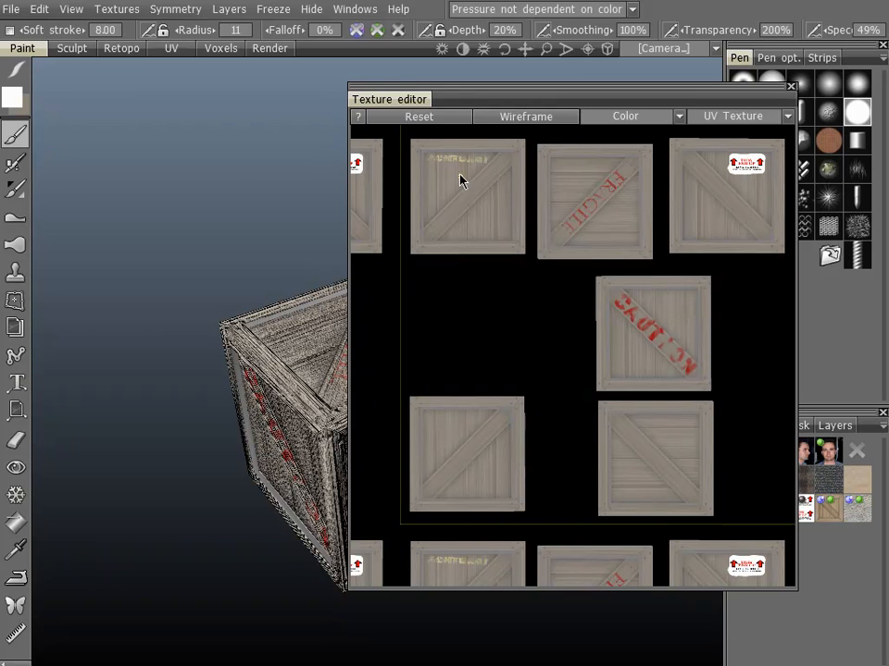
mouse_move(618, 213)
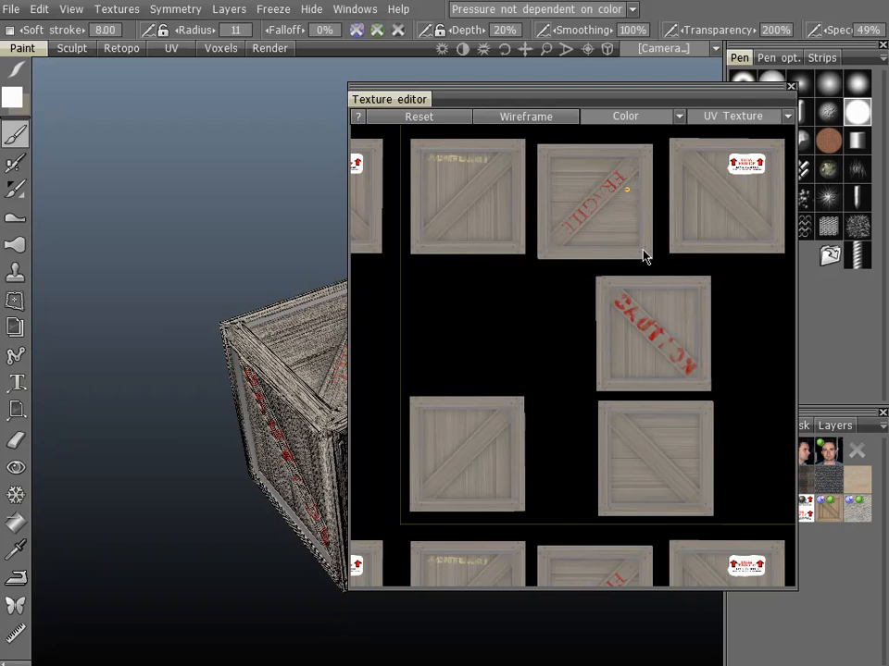
mouse_move(575, 214)
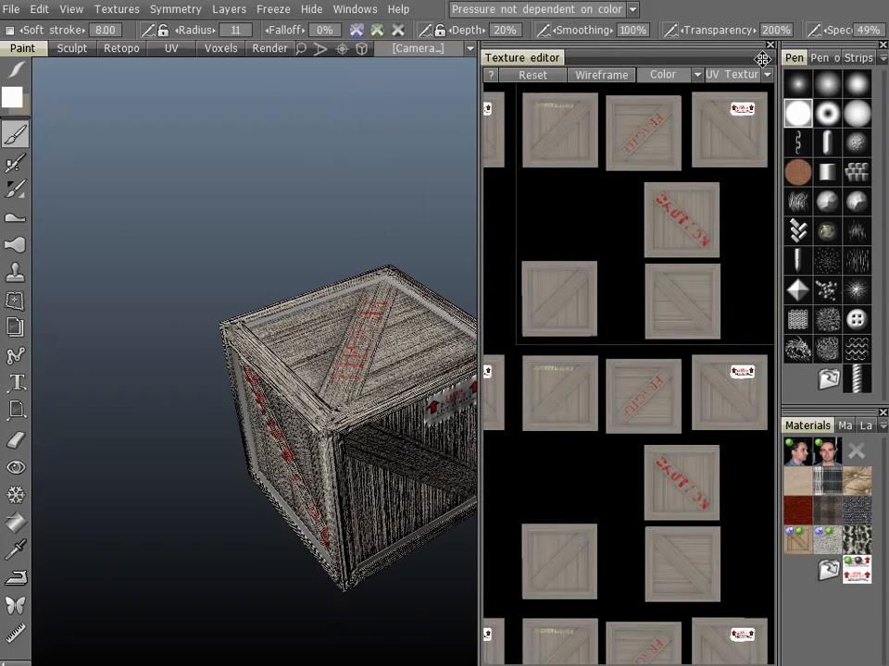
left_click(770, 58)
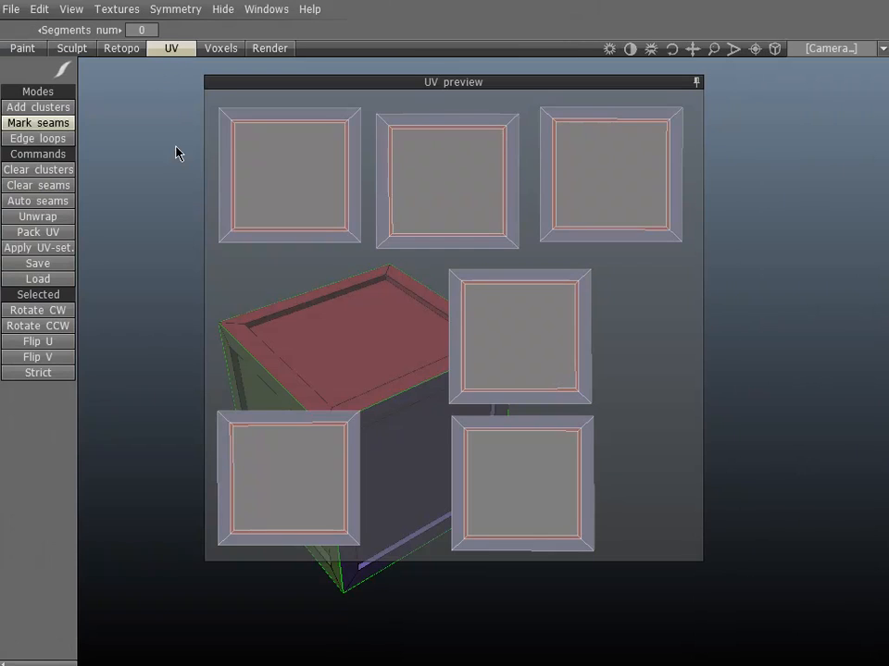
mouse_move(171, 193)
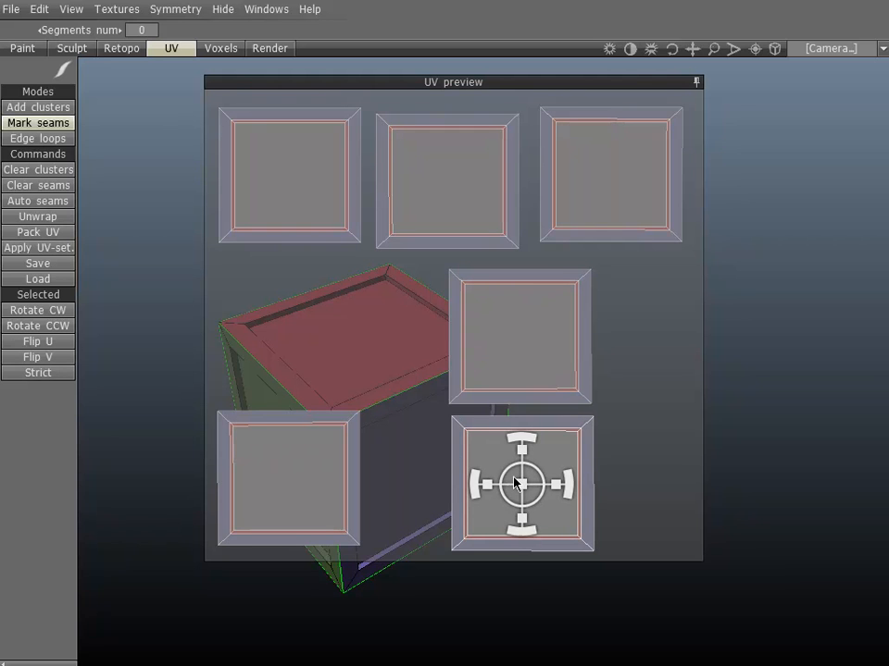
mouse_move(509, 455)
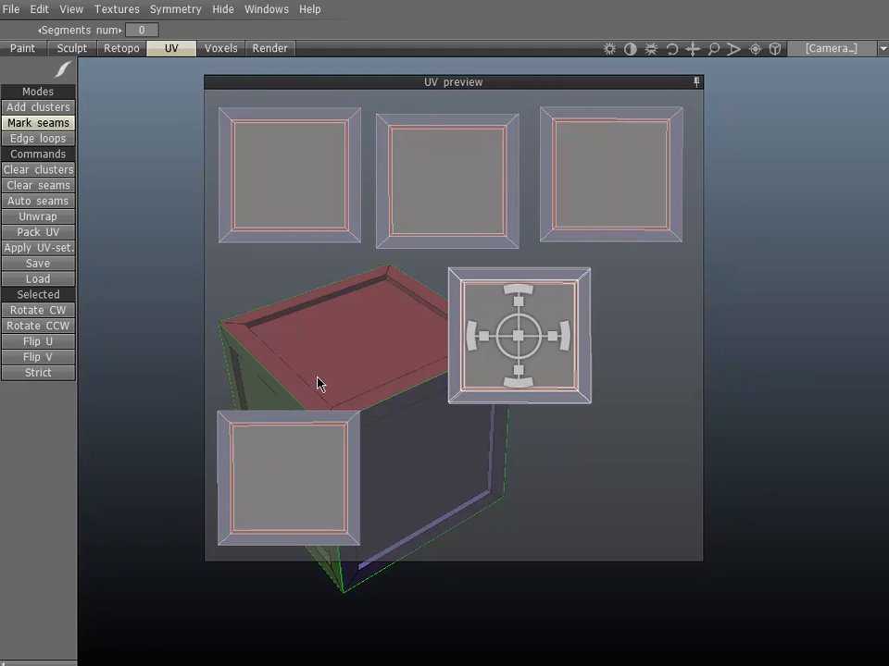
mouse_move(315, 416)
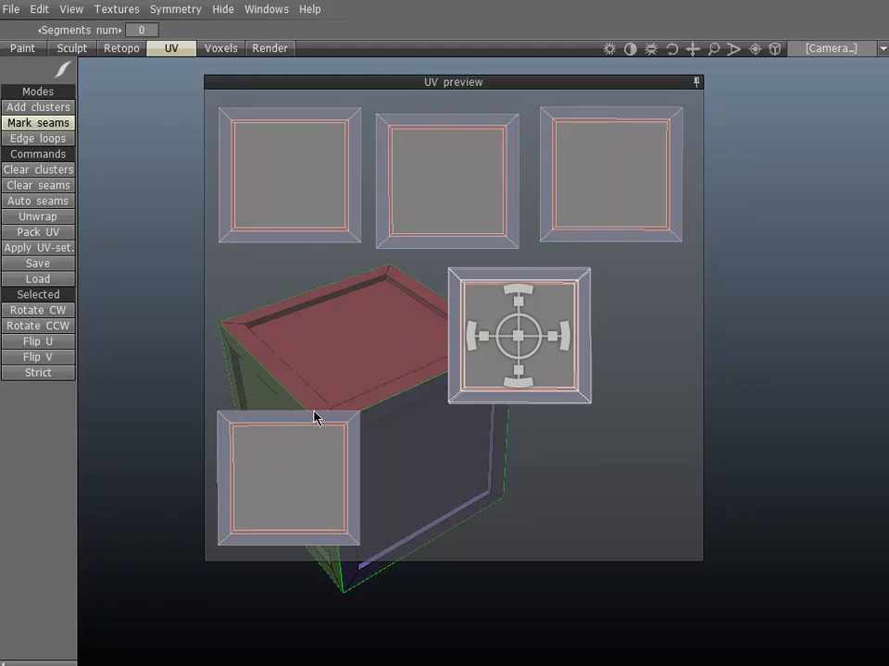
mouse_move(128, 285)
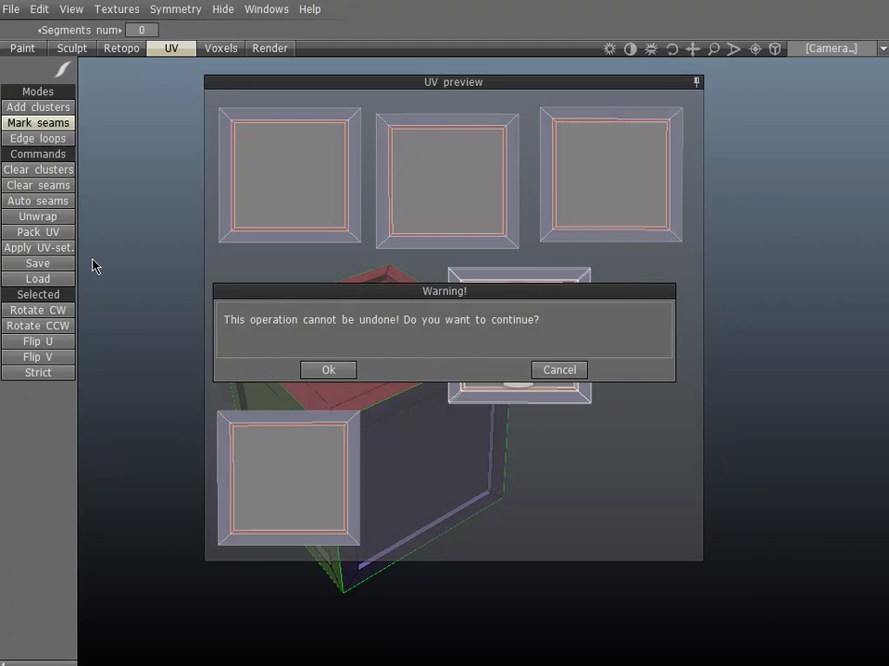
mouse_move(341, 330)
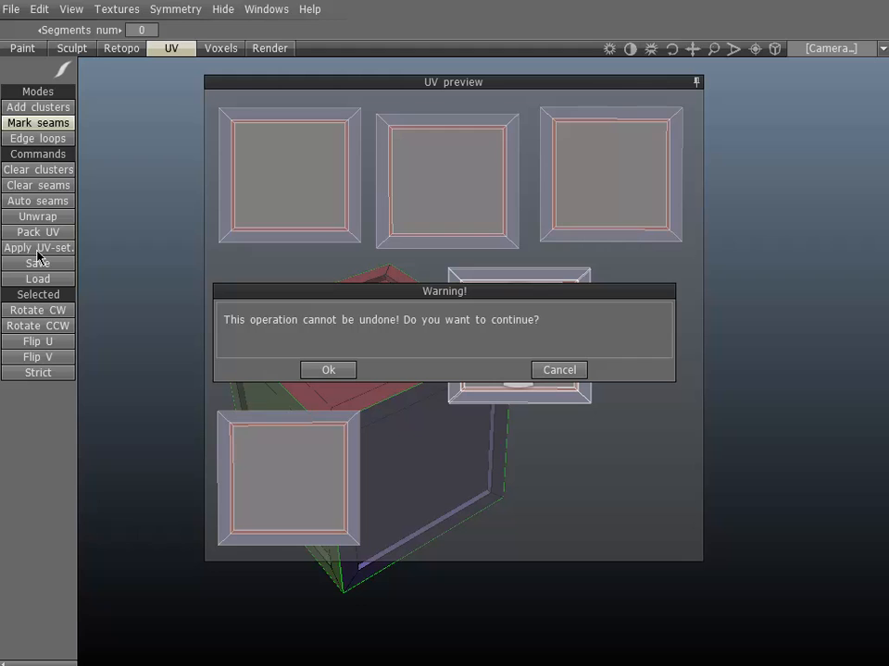
mouse_move(248, 335)
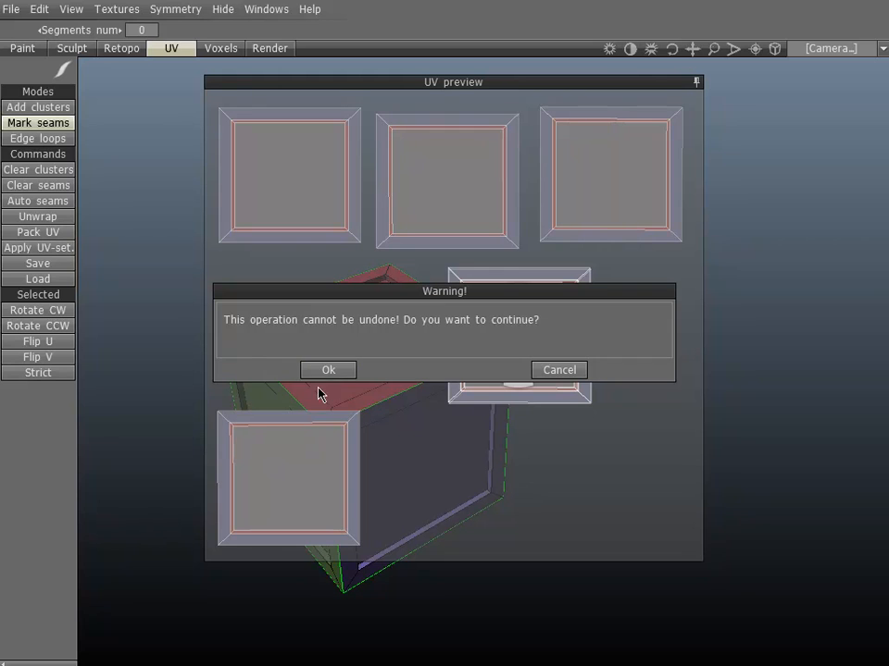
mouse_move(306, 330)
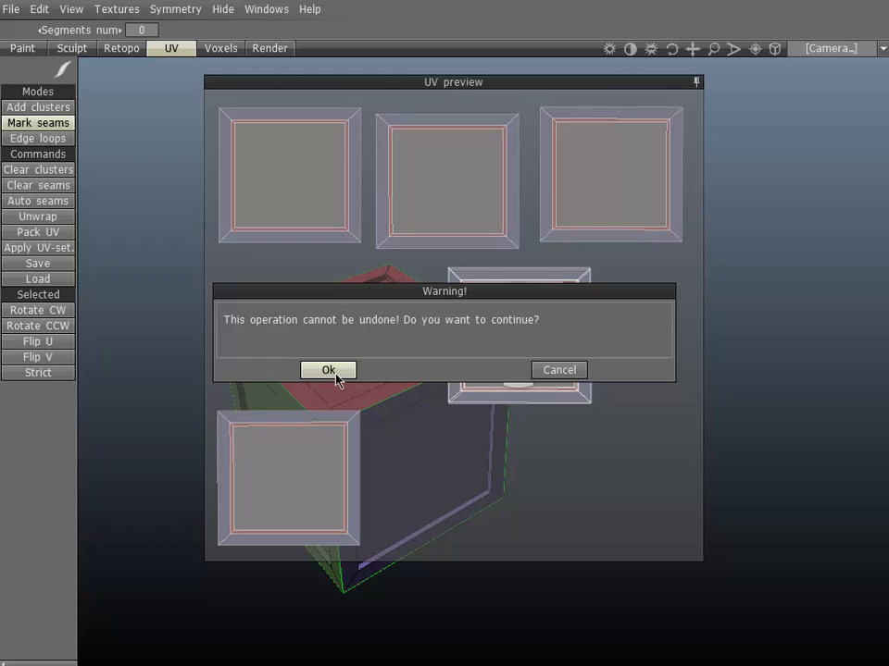
Step: Confirm applying the irreversible UV-set change to the crate
left_click(327, 370)
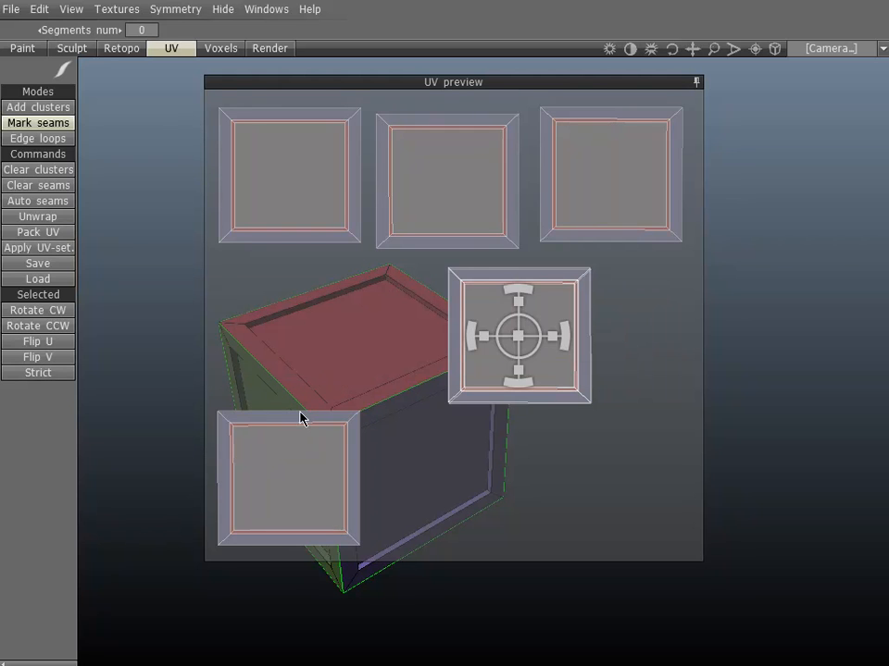
mouse_move(155, 444)
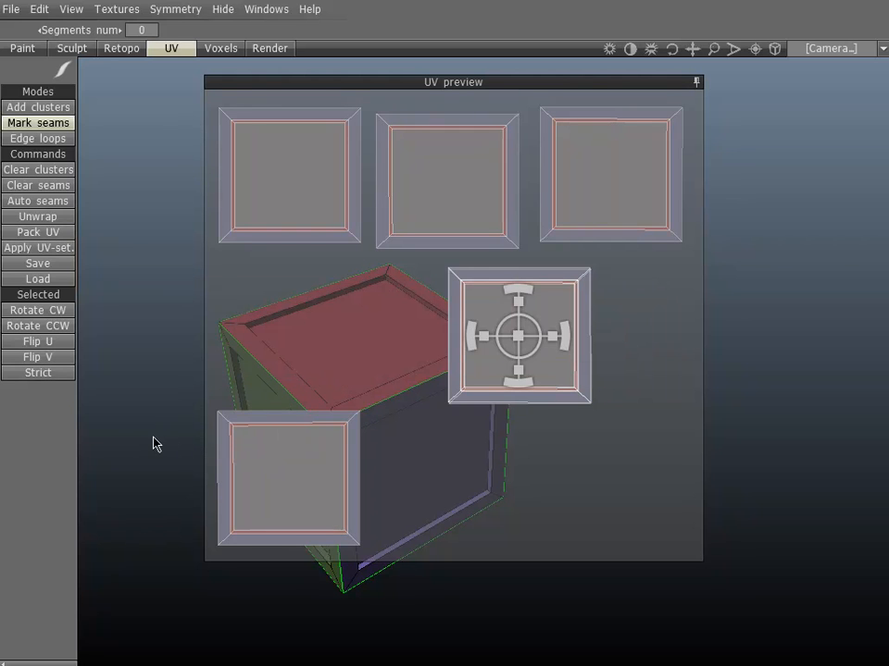
mouse_move(557, 499)
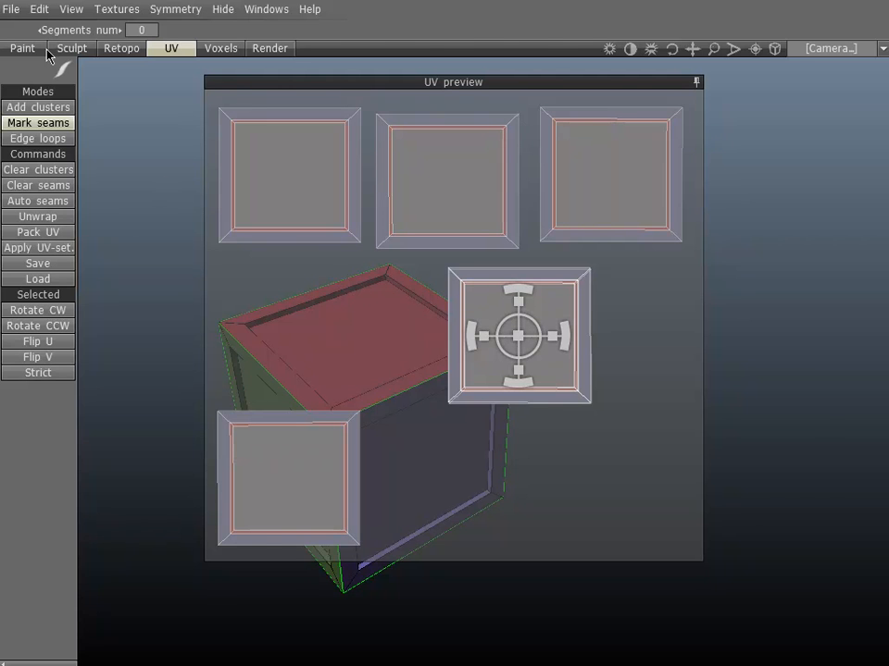
Step: Switch to the paint view and orbit the crate to show another textured face
left_click(22, 48)
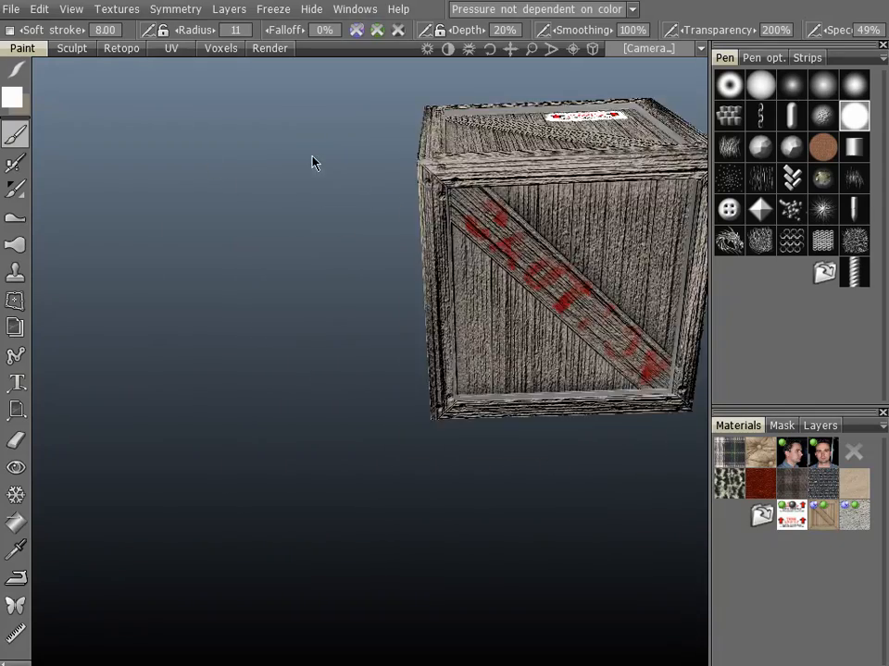
left_click_drag(315, 163, 212, 350)
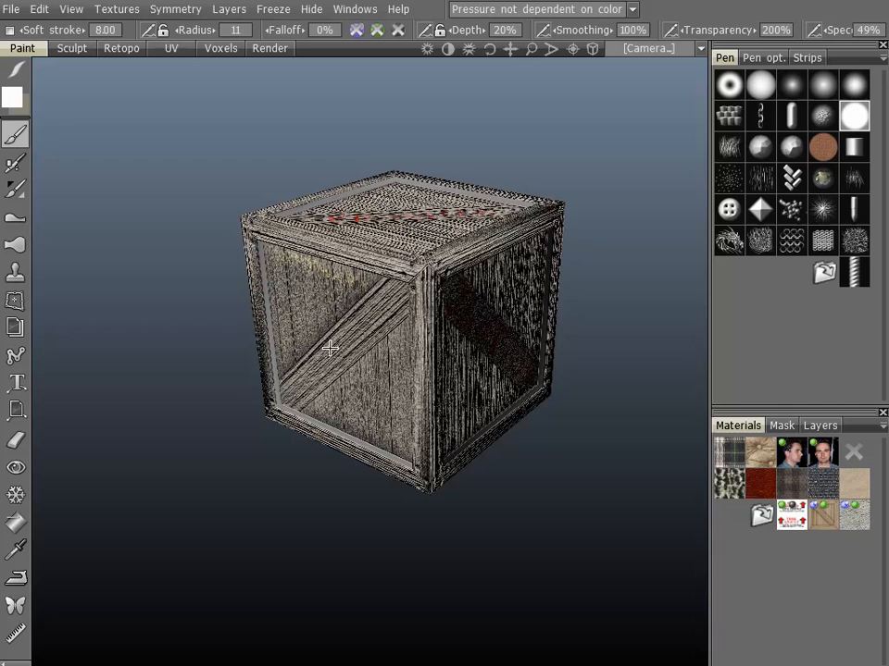
left_click_drag(330, 348, 415, 427)
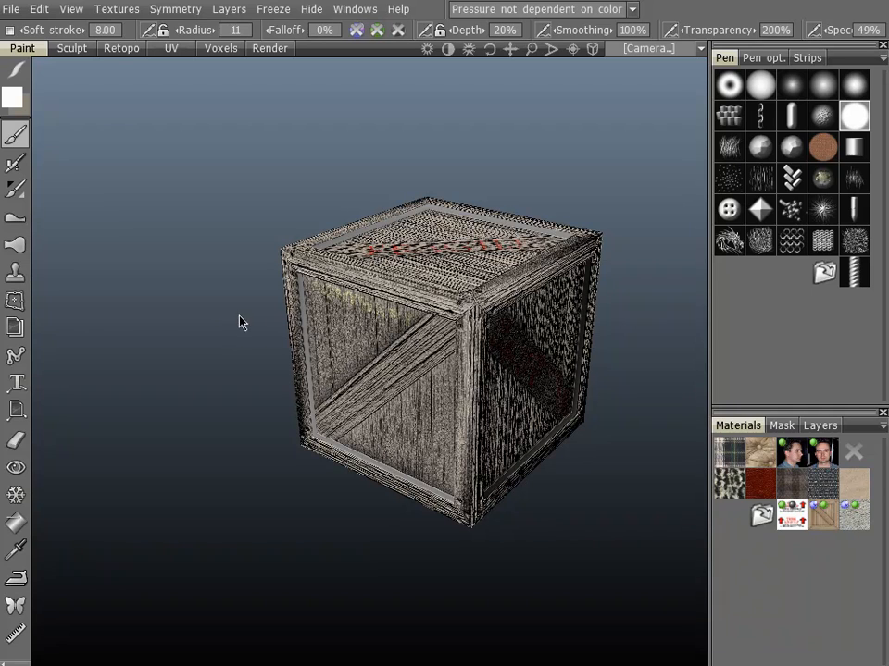
mouse_move(237, 337)
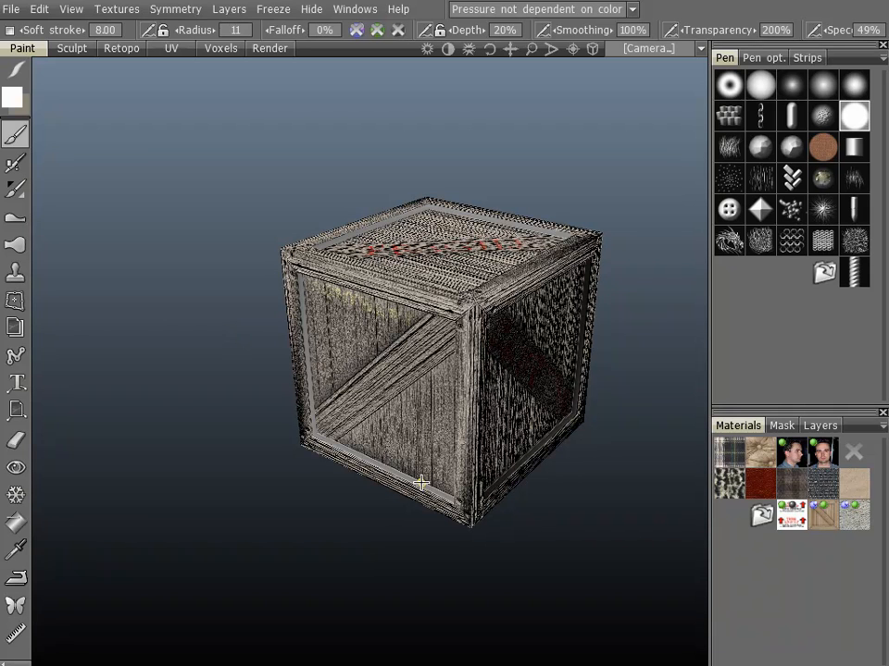
mouse_move(261, 346)
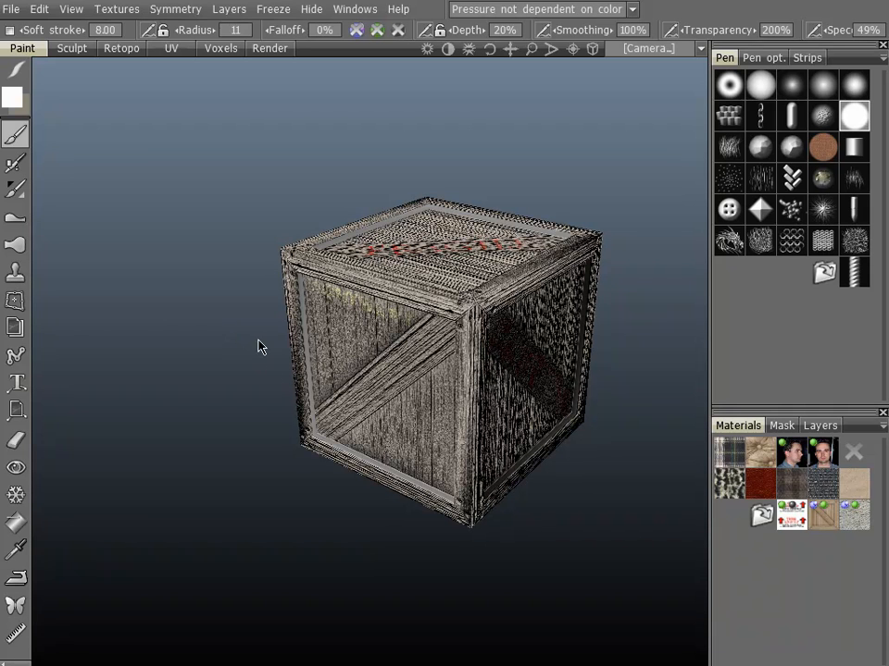